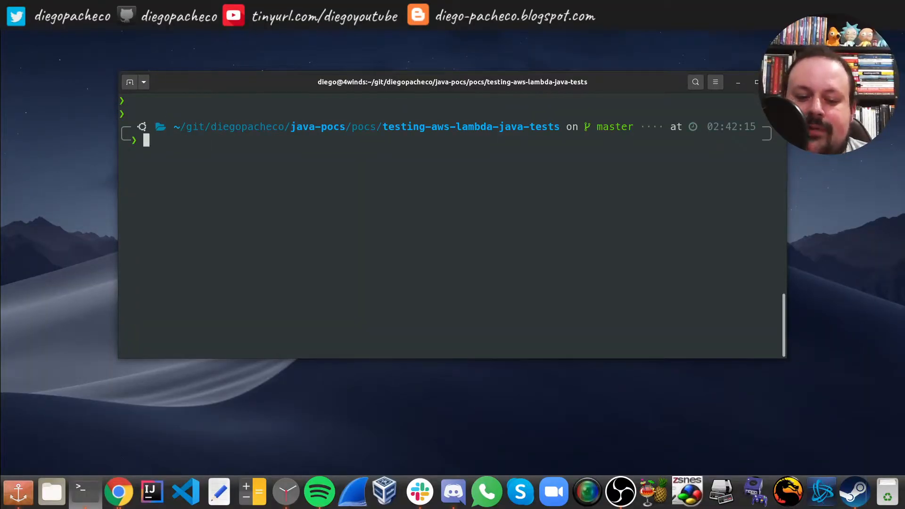
Step: Run idea-here.sh in the project directory to launch IntelliJ IDEA on it
type("idea-here.sh")
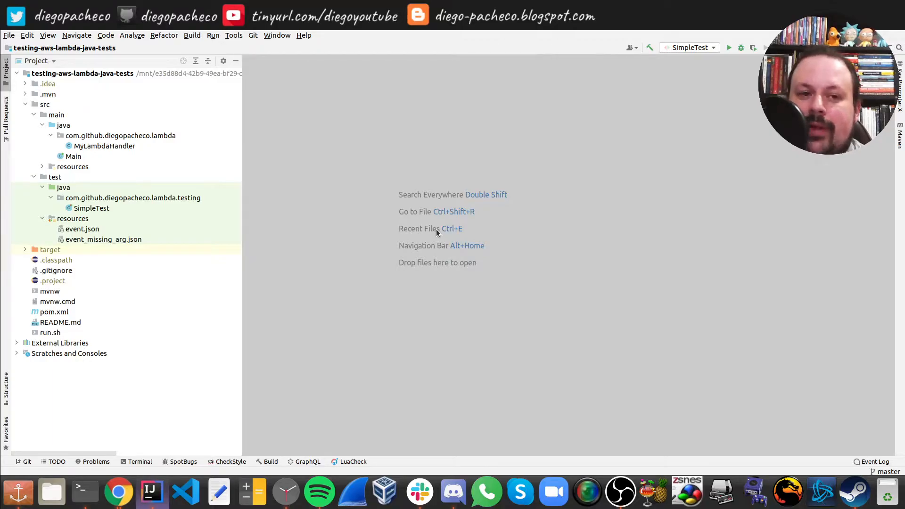
Step: Bring up pom.xml from the Project tree and start reading its build section
left_click(55, 312)
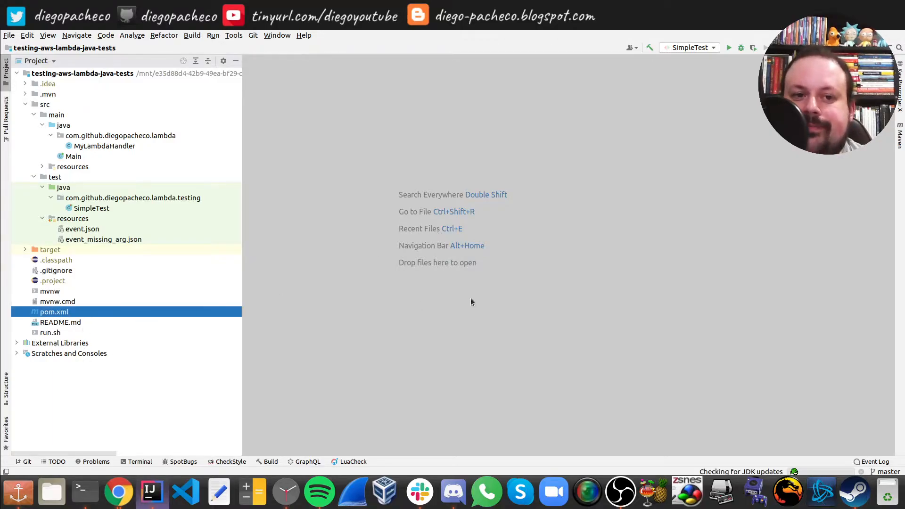
double_click(55, 312)
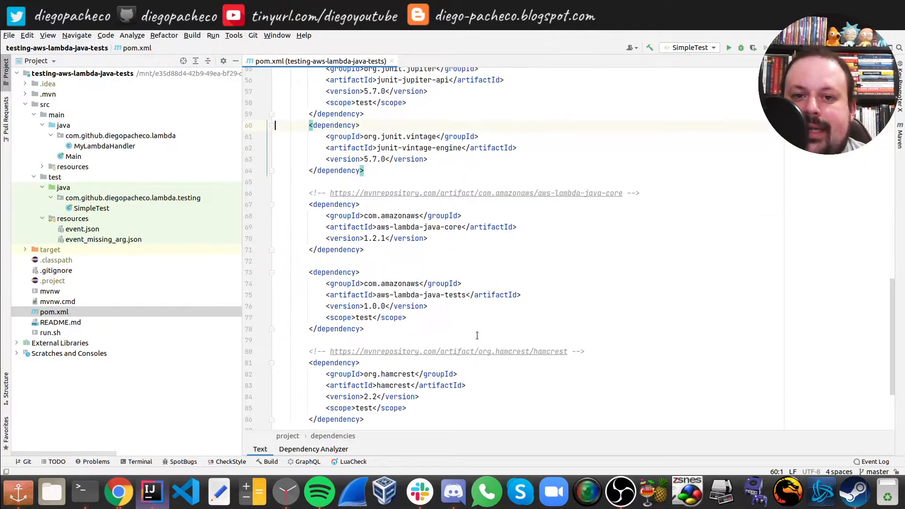
scroll("down", 3)
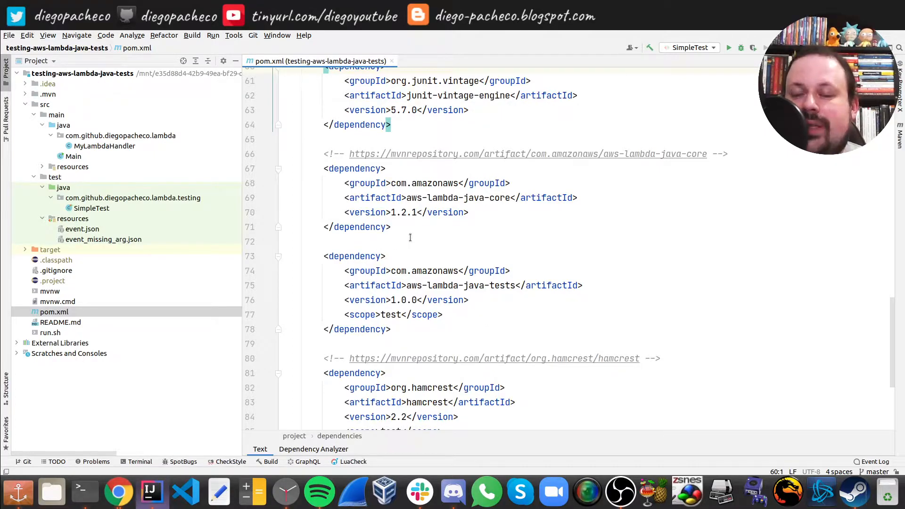
left_click(391, 227)
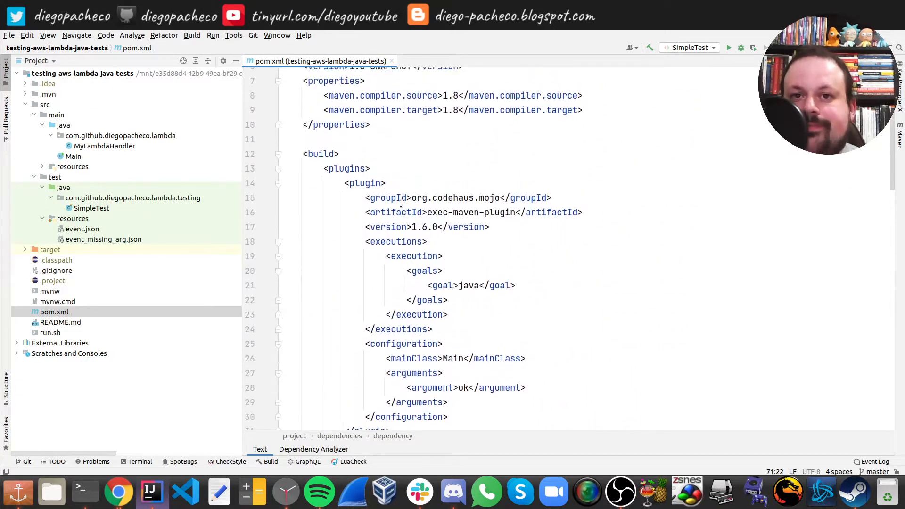
Step: Scroll through the surefire plugin and the aws-lambda-java-core, aws-lambda-java-tests and JUnit dependencies
scroll("down", 3)
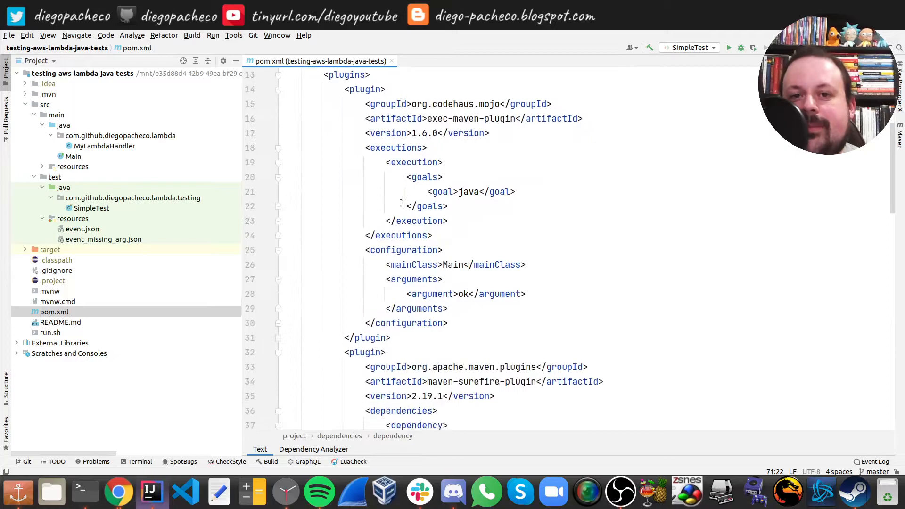
scroll("down", 3)
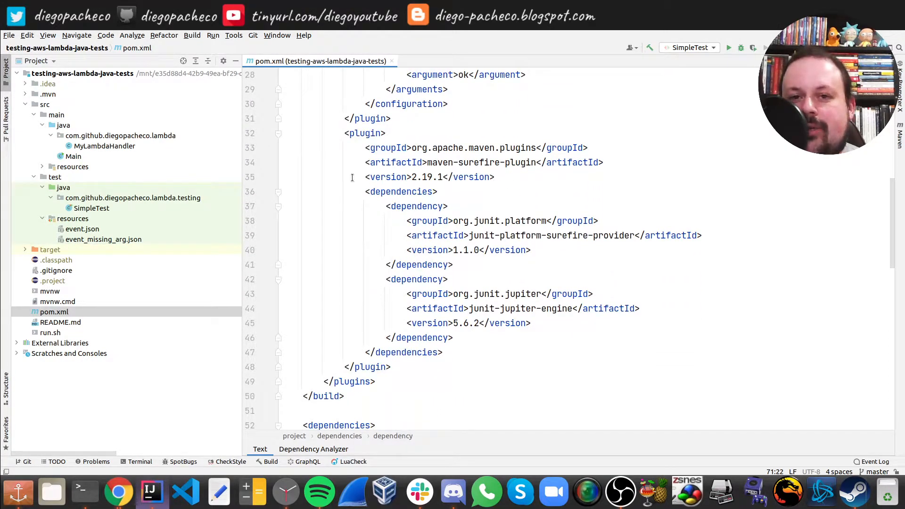
scroll("down", 3)
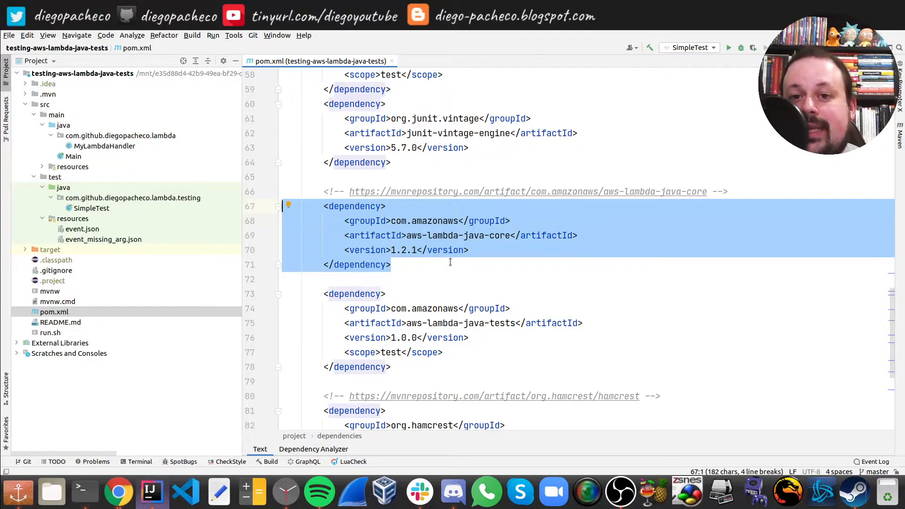
scroll("down", 3)
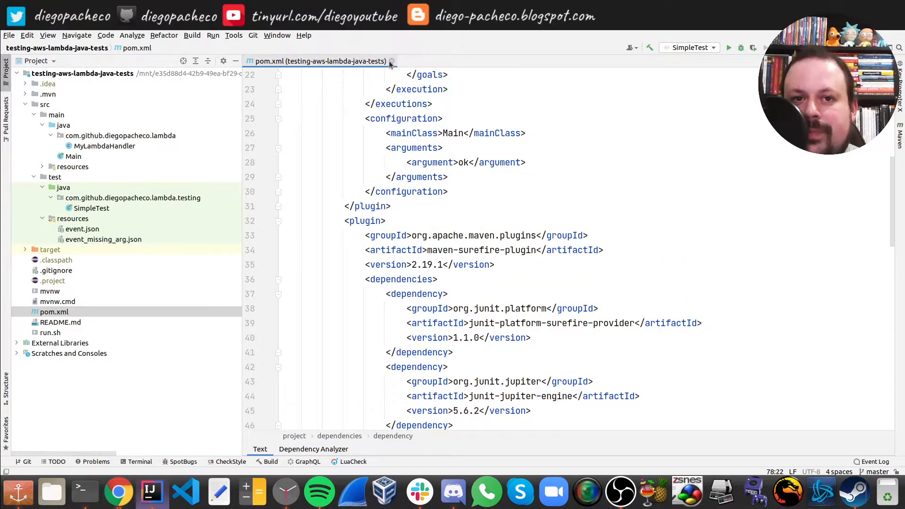
Step: Close pom.xml and bring up the MyLambdaHandler source file
left_click(391, 61)
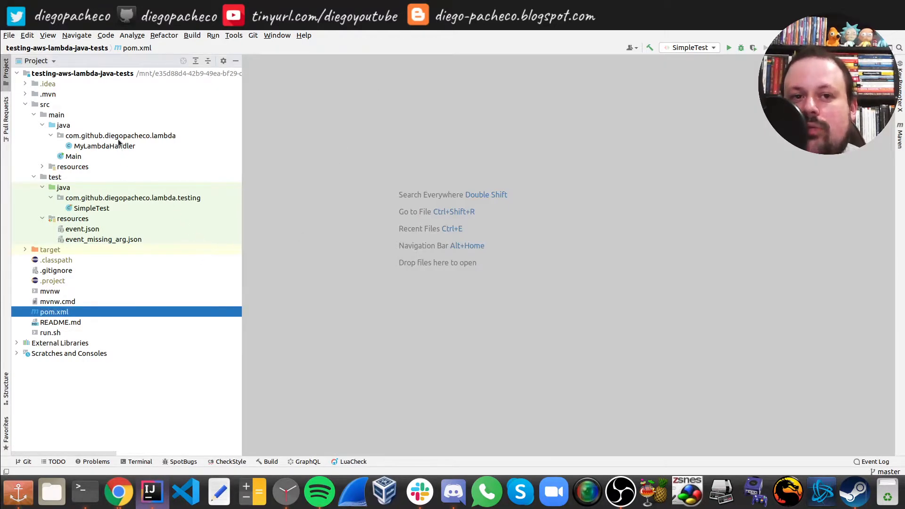
double_click(105, 145)
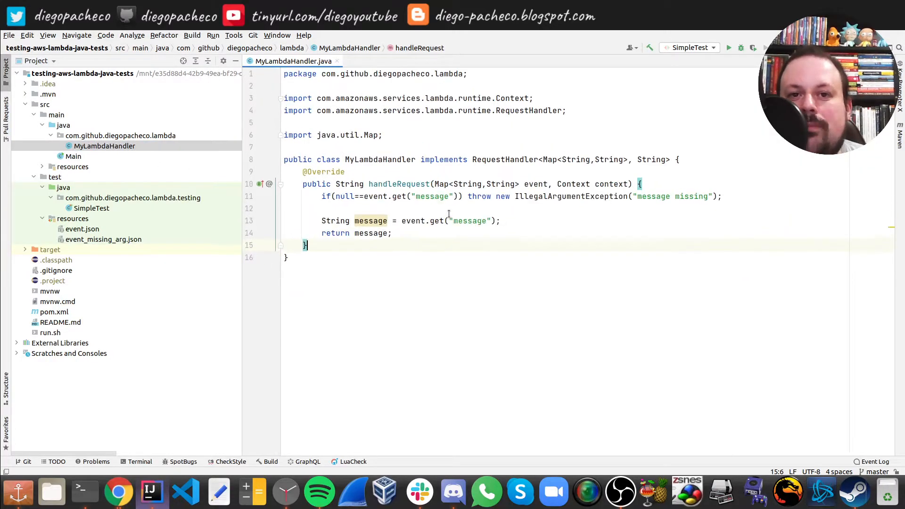
double_click(417, 184)
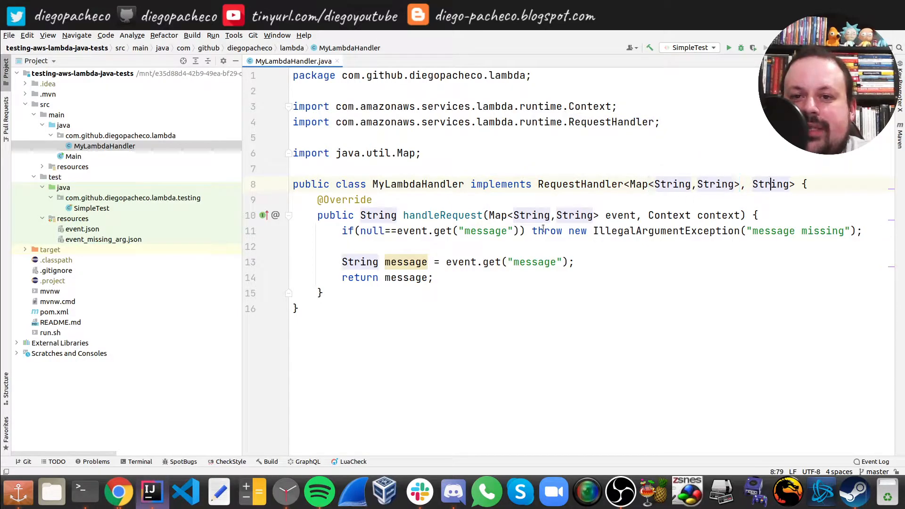
Step: Review the handleRequest method that throws on a missing message, then close MyLambdaHandler
double_click(442, 215)
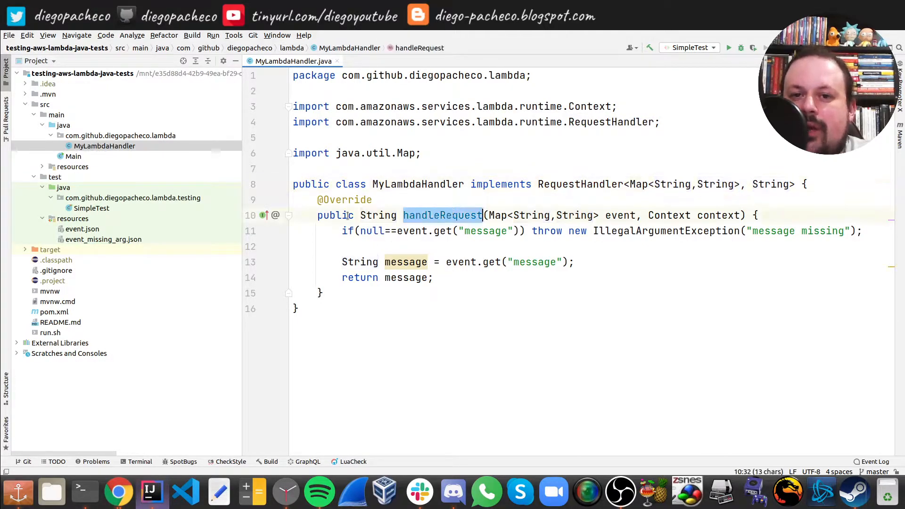
left_click(377, 215)
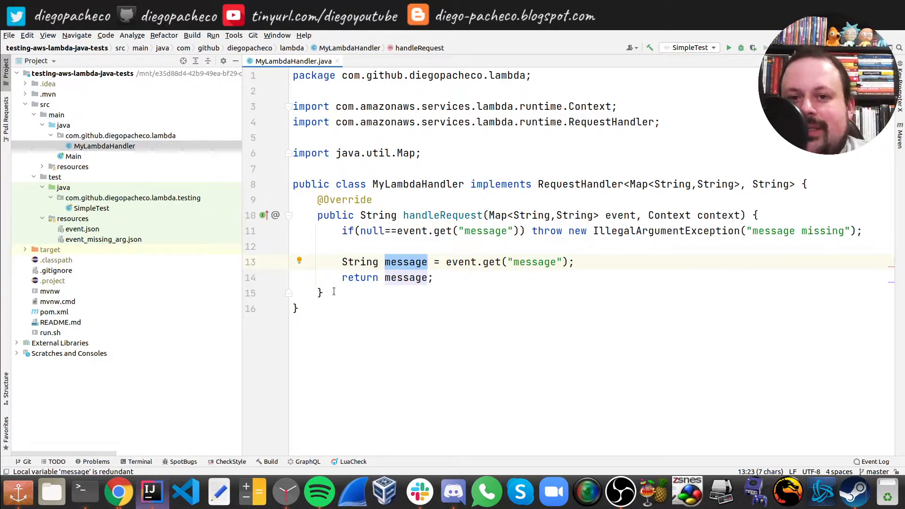
mouse_move(294, 60)
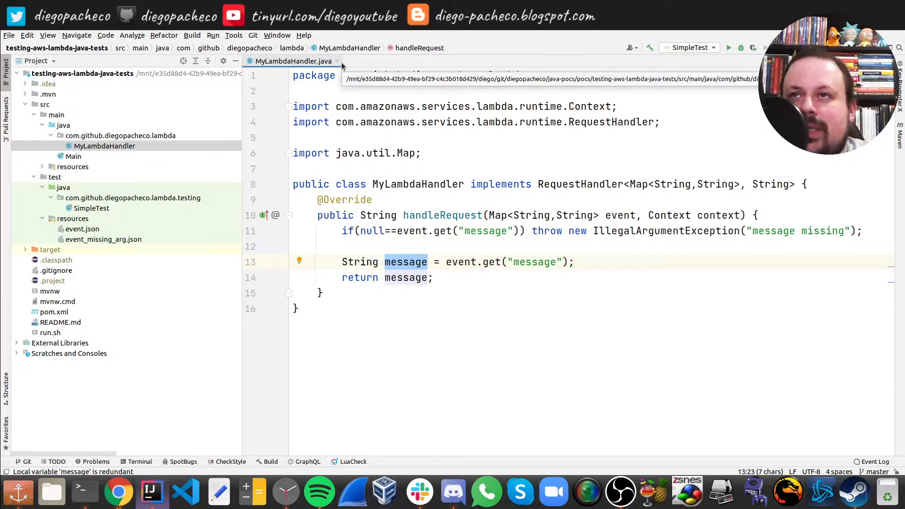
left_click(337, 60)
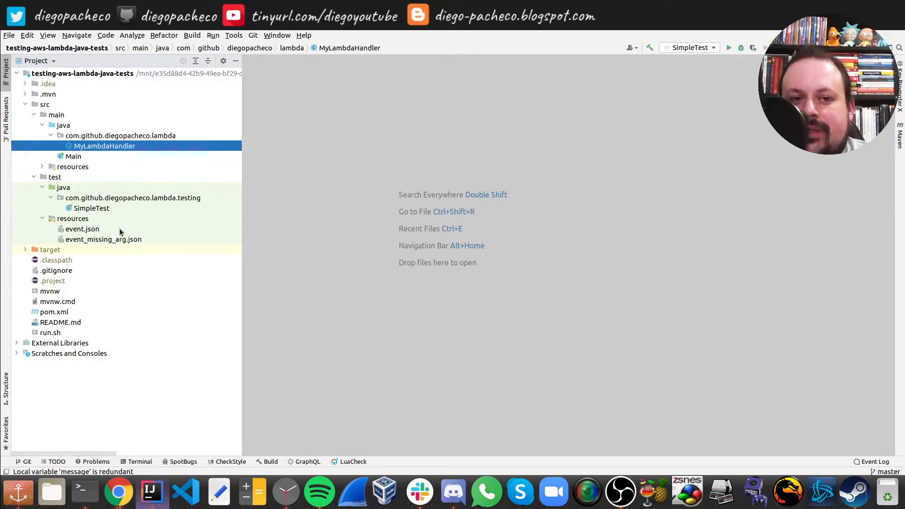
Step: From src/test/resources, bring up event.json with message "it works" and myarg 42
left_click(72, 218)
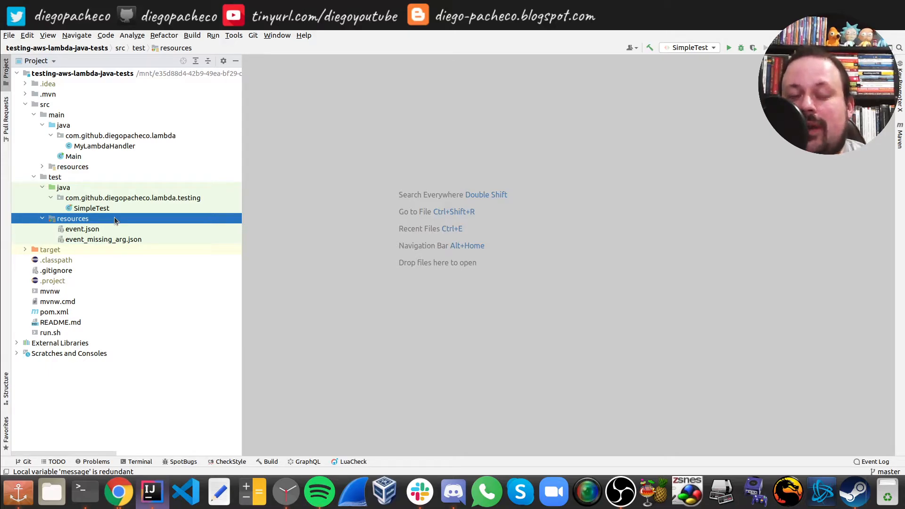
mouse_move(112, 233)
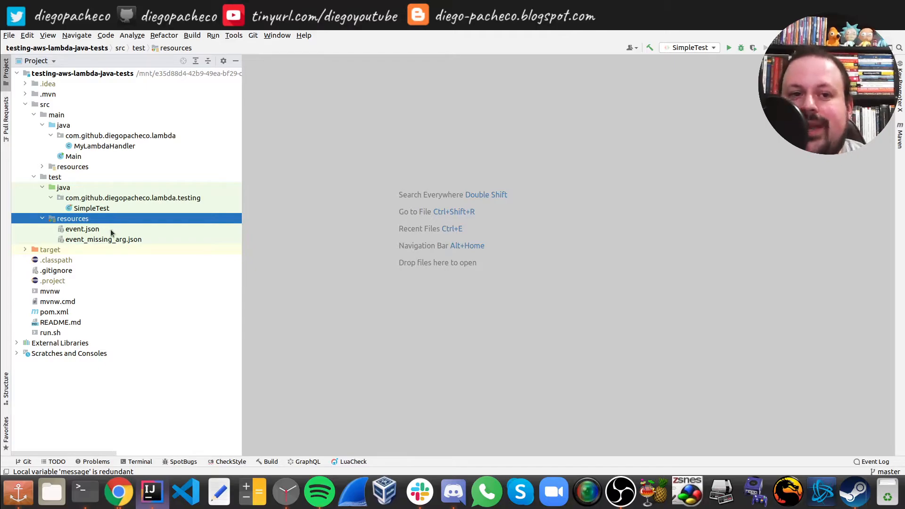
double_click(82, 229)
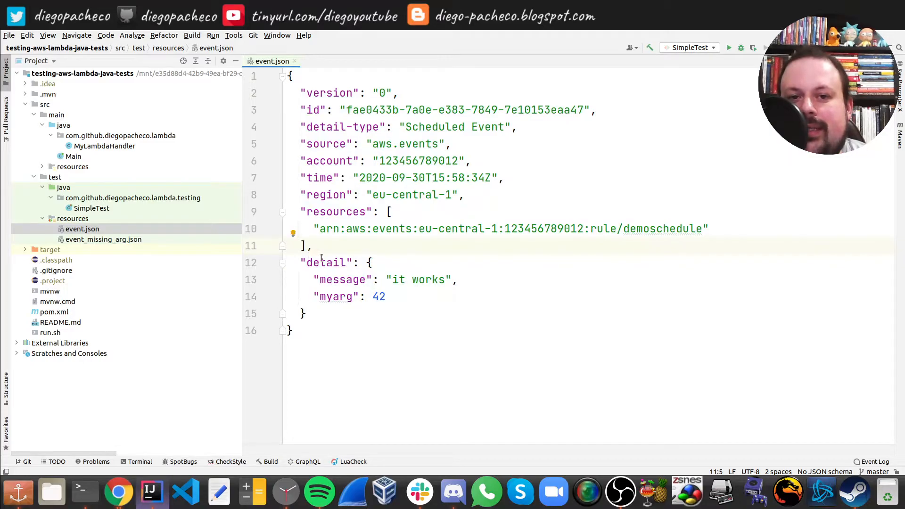
Step: Inspect the myarg key in event.json, then close the file
left_click_drag(314, 279, 385, 296)
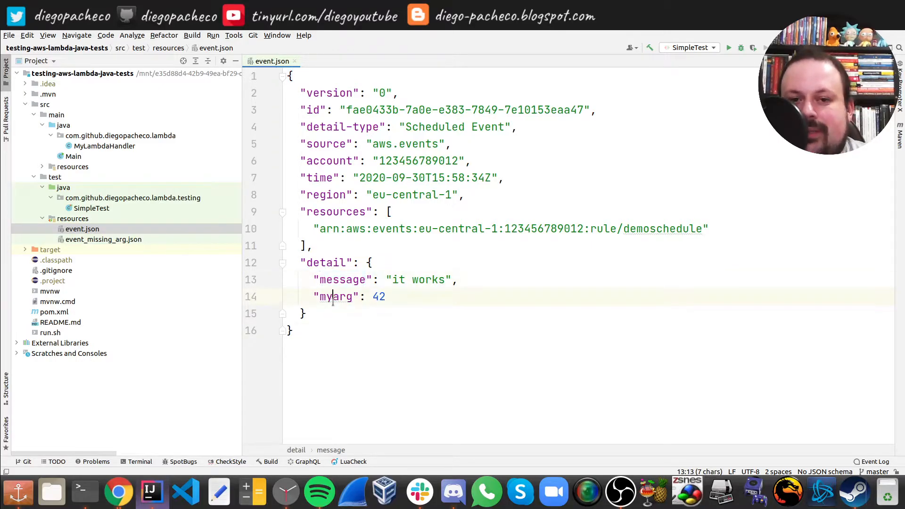
double_click(335, 296)
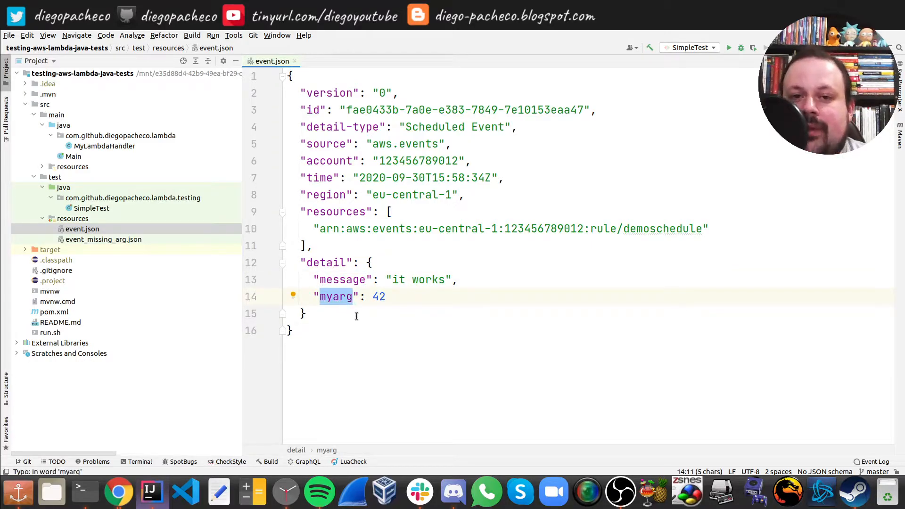
mouse_move(401, 321)
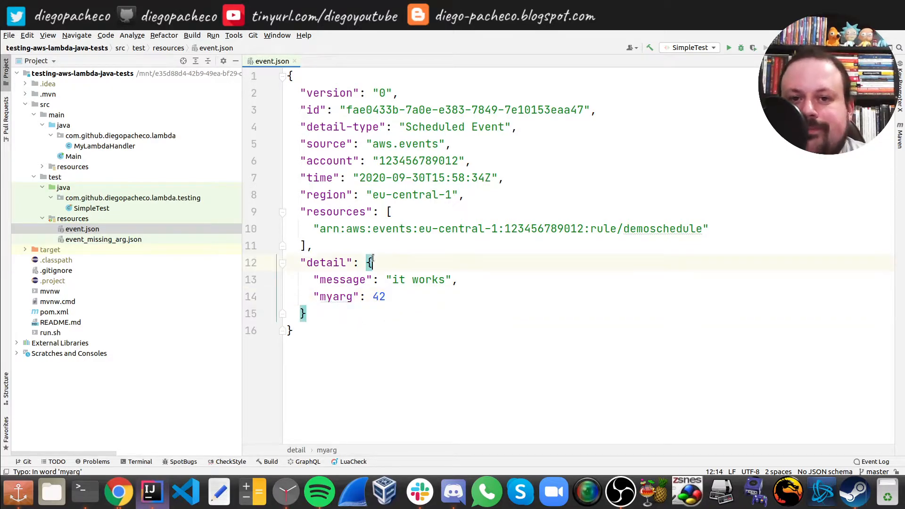
left_click(295, 60)
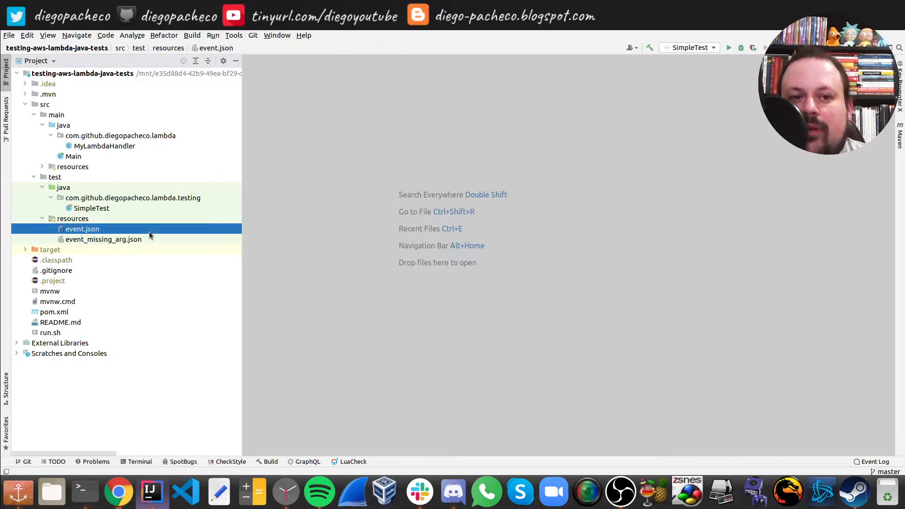
Step: Review event_missing_arg.json (only myarg 42), close it, and bring up SimpleTest for editing
double_click(103, 239)
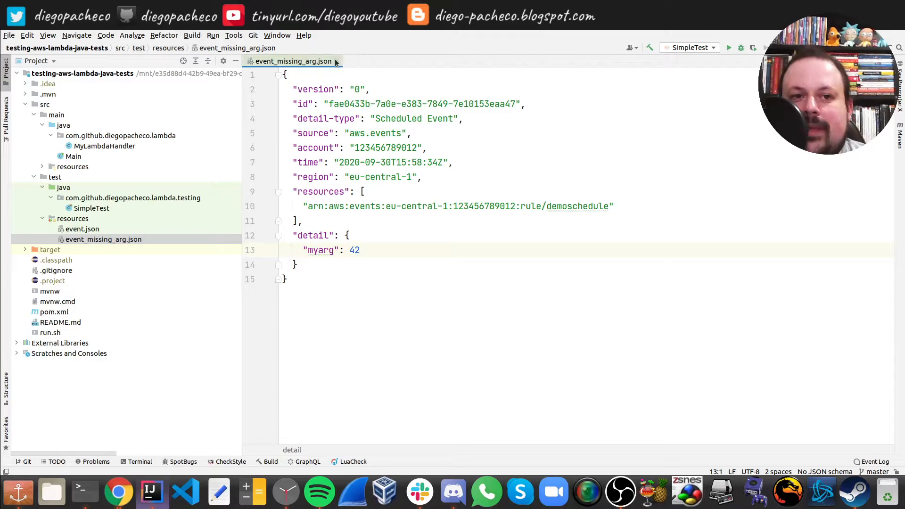
left_click(334, 61)
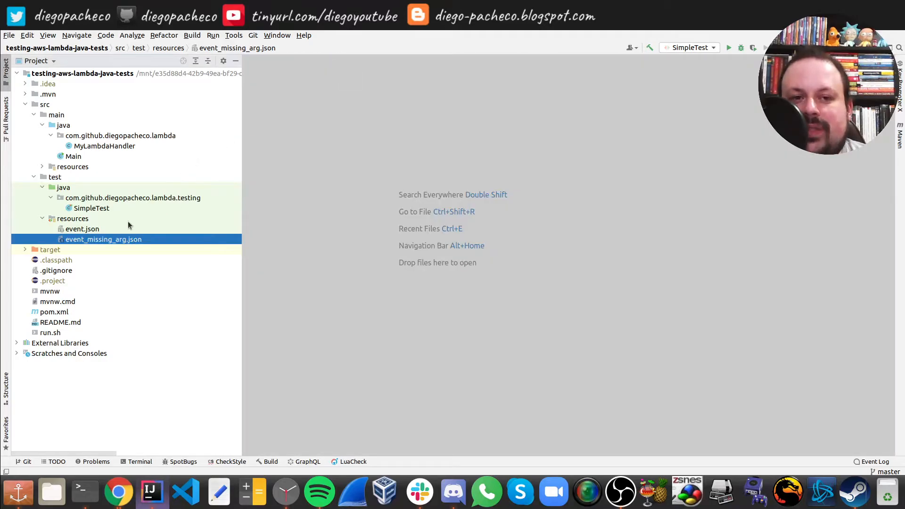
double_click(92, 208)
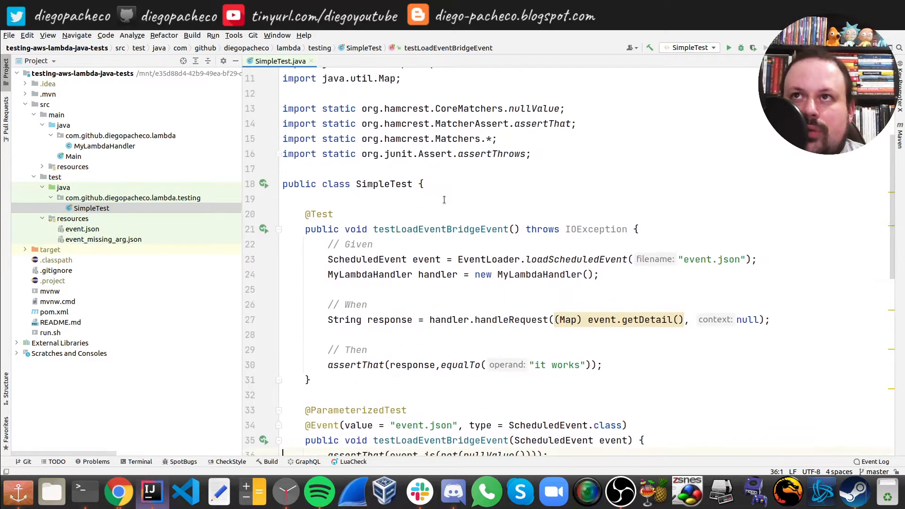
scroll("down", 3)
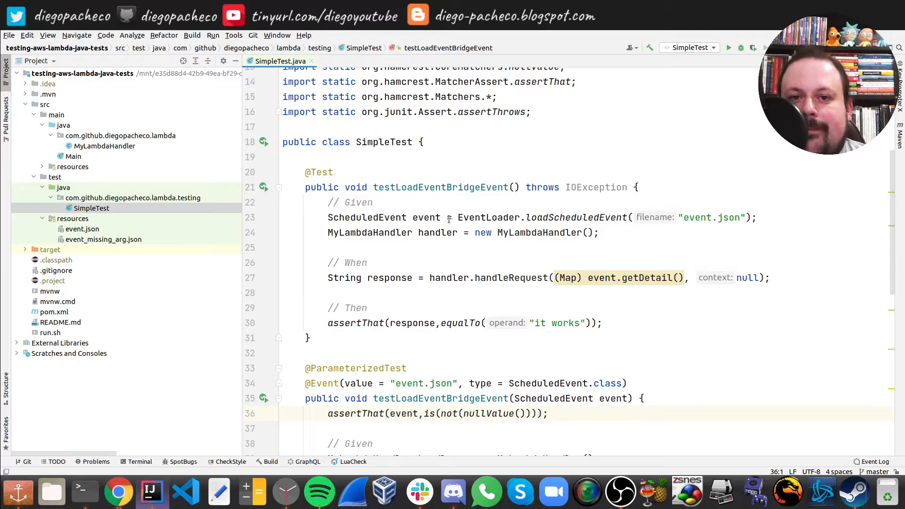
double_click(488, 218)
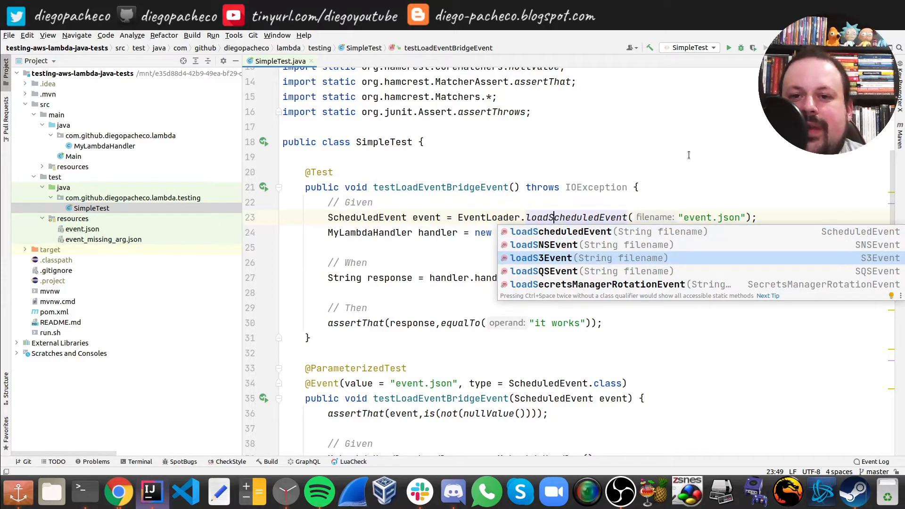
key("Down")
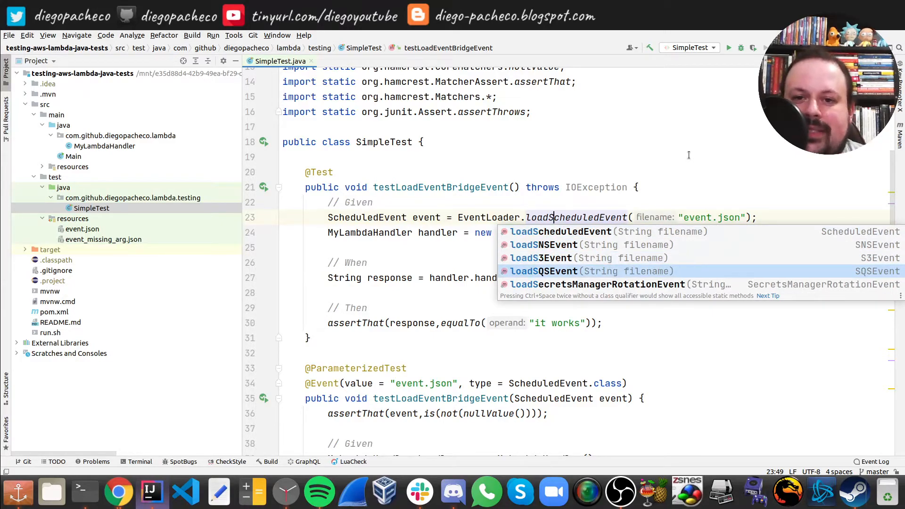
key("Down")
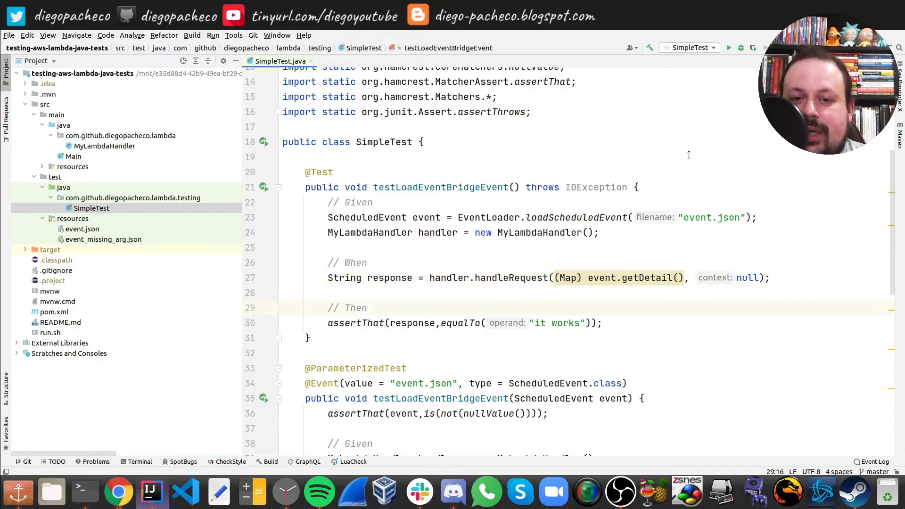
left_click(418, 322)
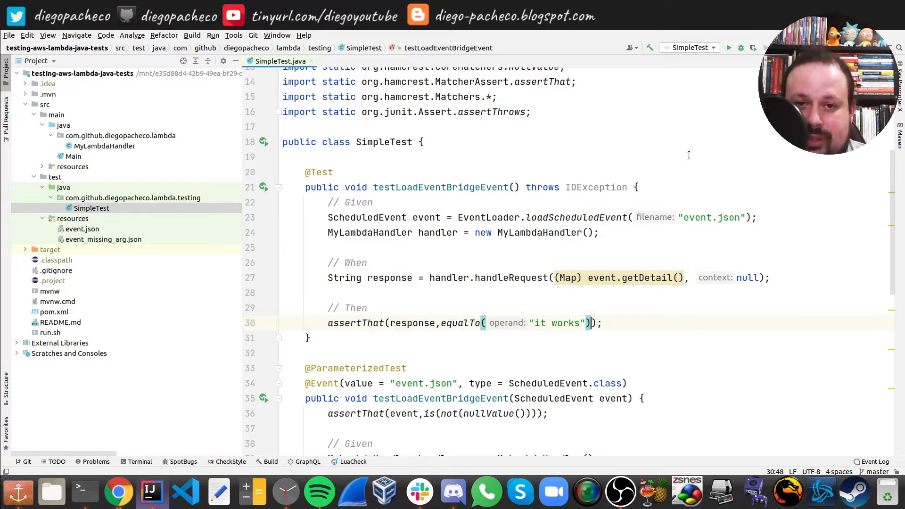
scroll("down", 3)
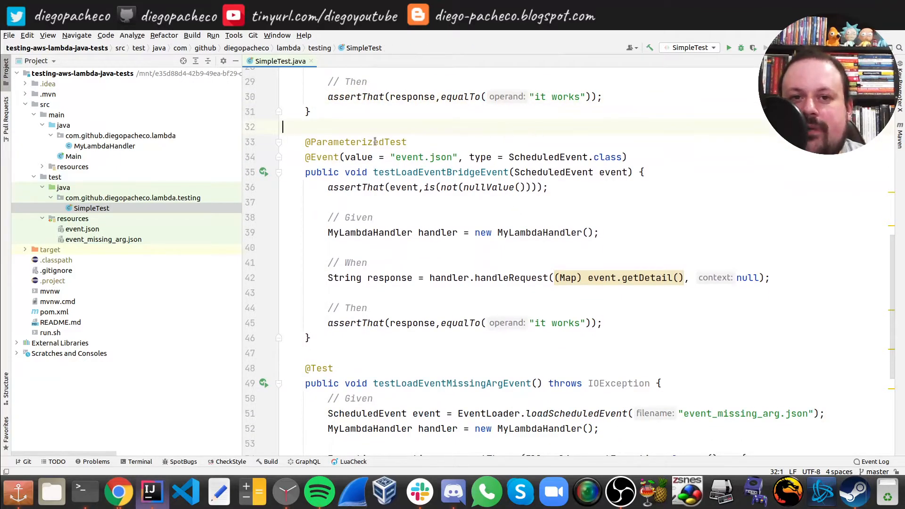
double_click(355, 143)
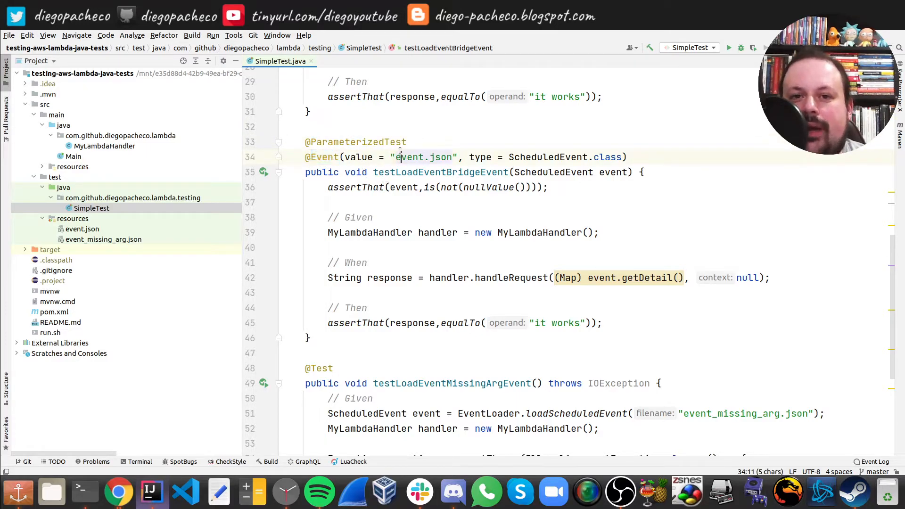
double_click(424, 157)
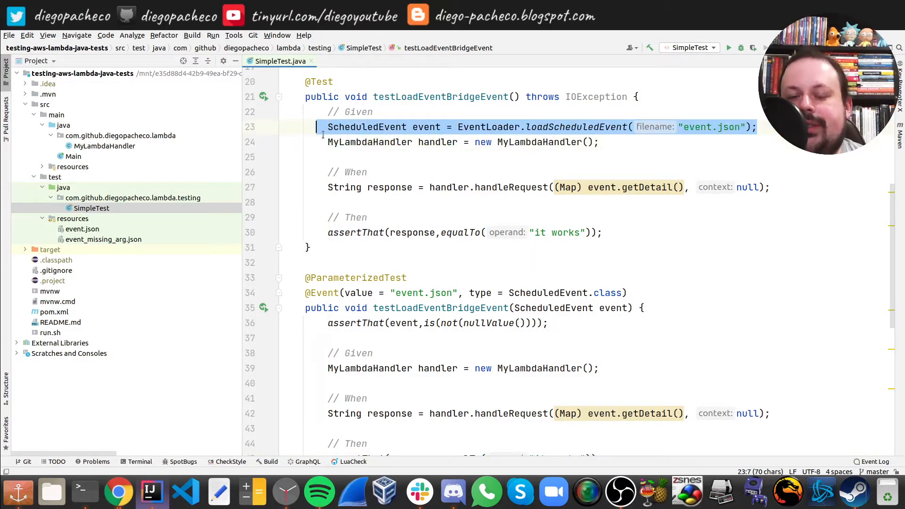
scroll("down", 3)
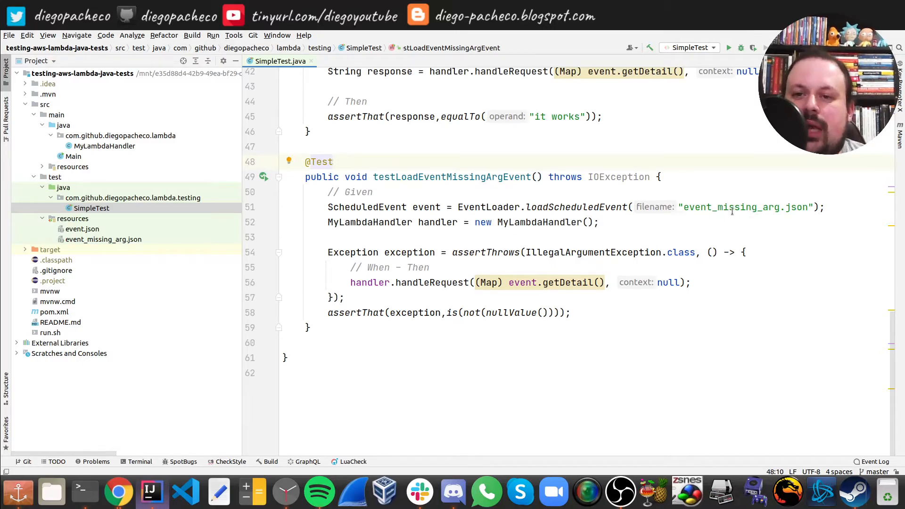
double_click(729, 207)
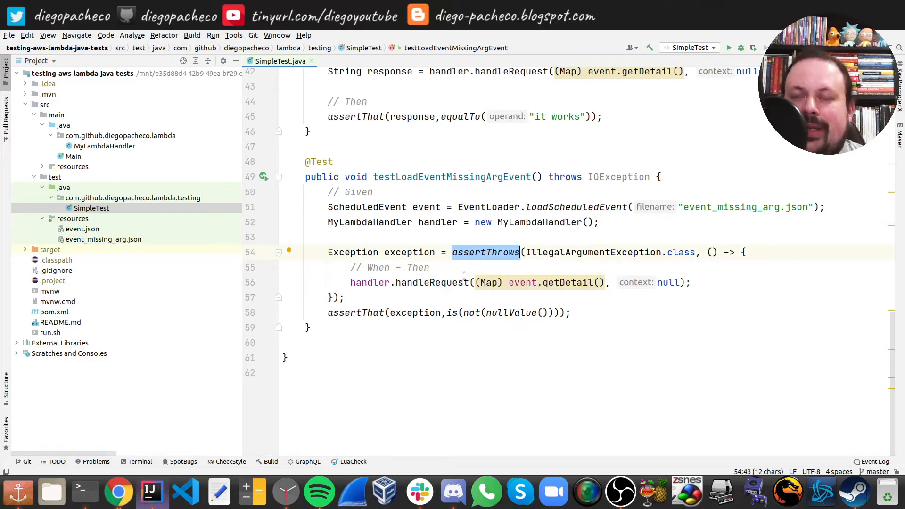
mouse_move(430, 282)
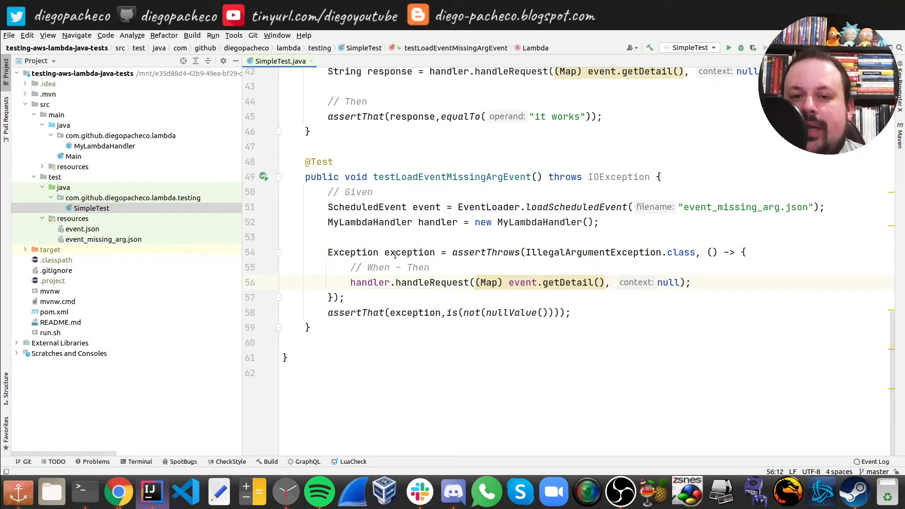
double_click(410, 253)
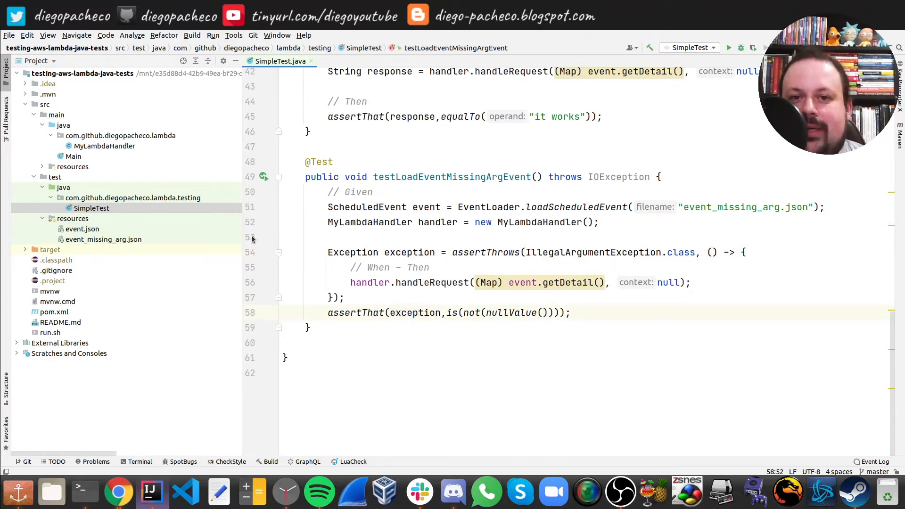
double_click(593, 253)
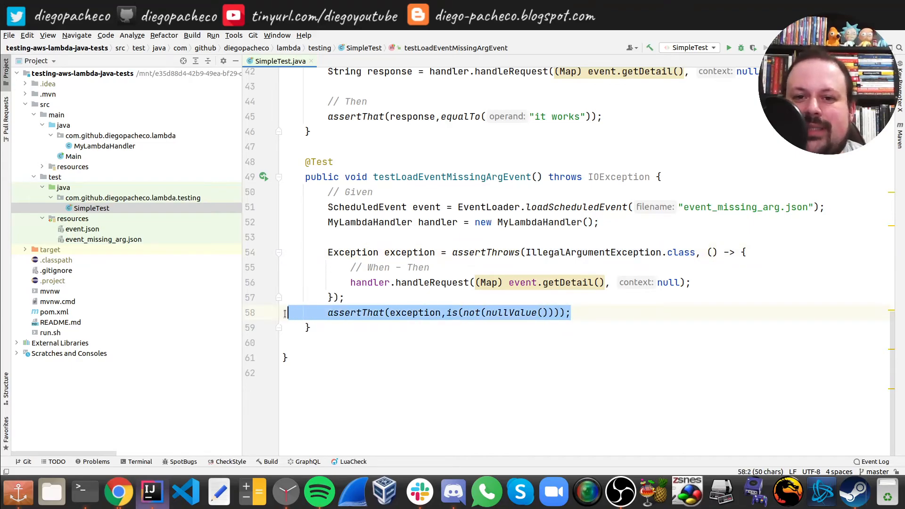
mouse_move(578, 328)
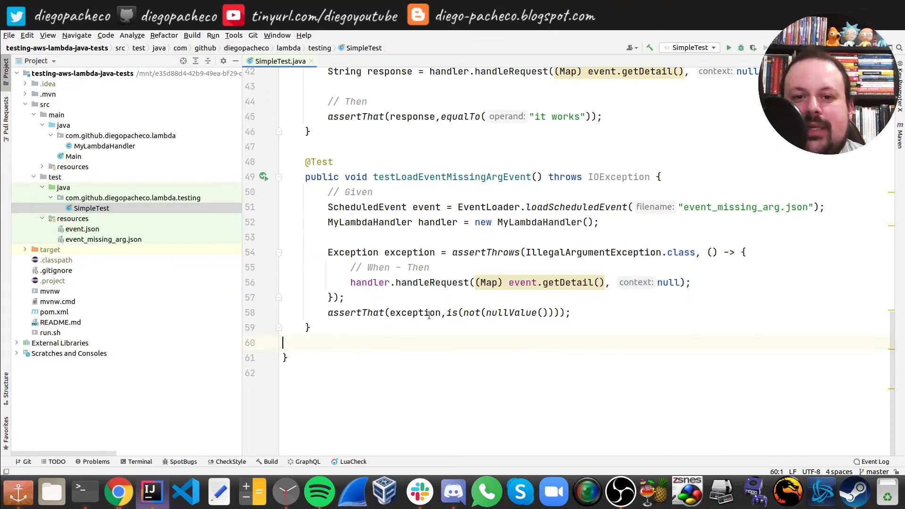
double_click(509, 312)
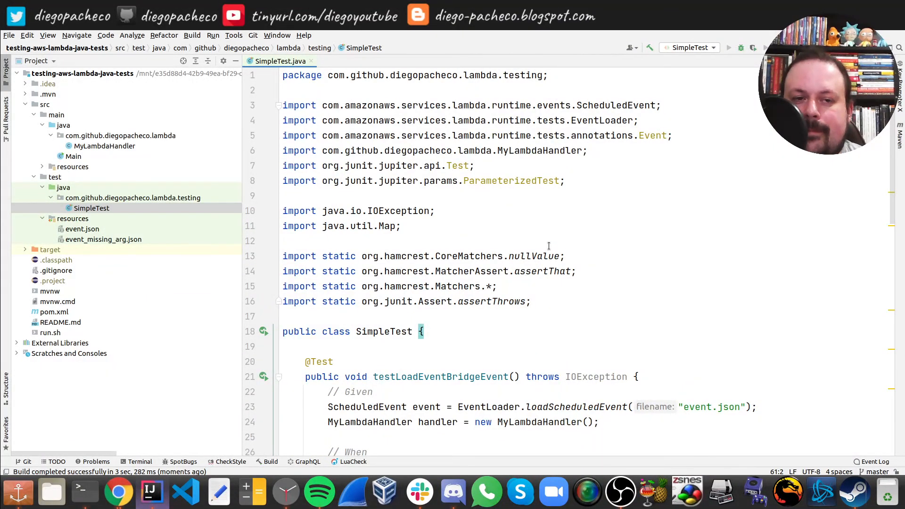
Step: Run the SimpleTest configuration and confirm the Run panel reports 3 tests passed
left_click(728, 47)
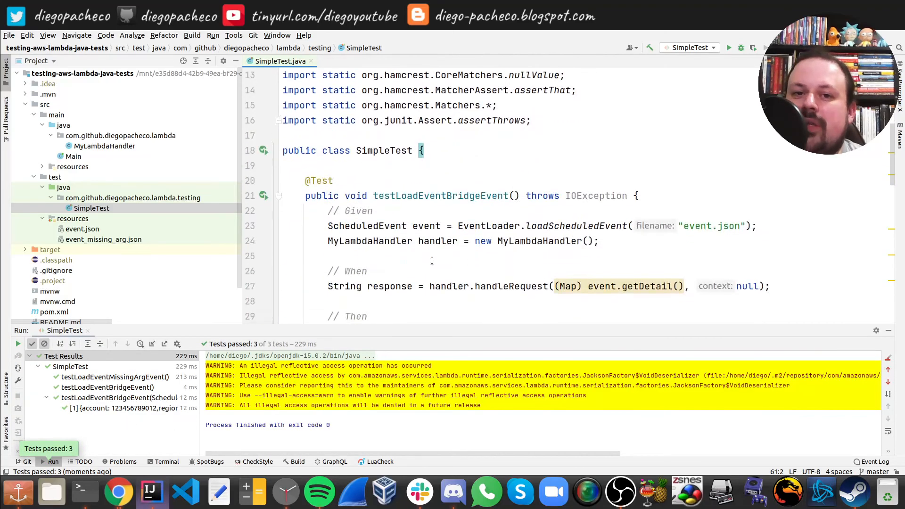
scroll("down", 3)
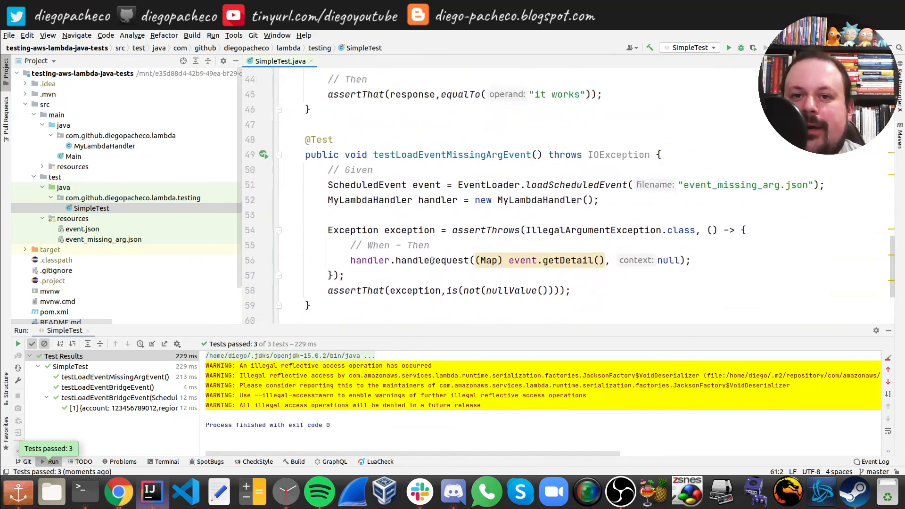